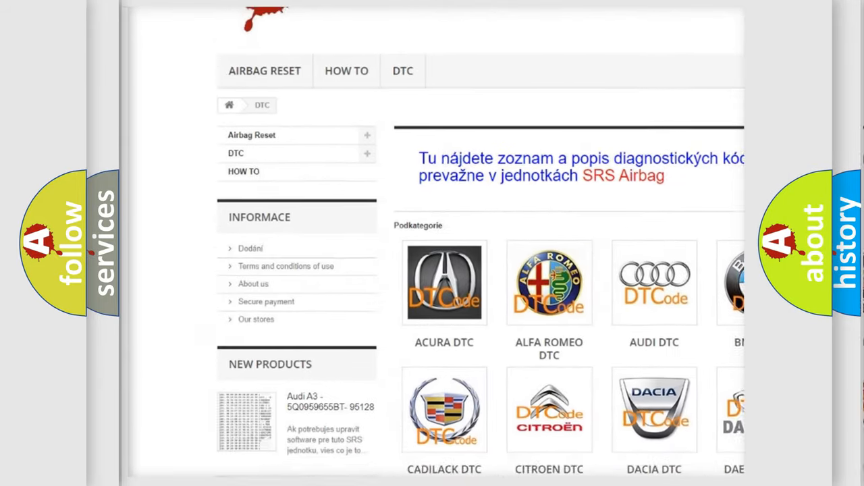
scroll(down, 3)
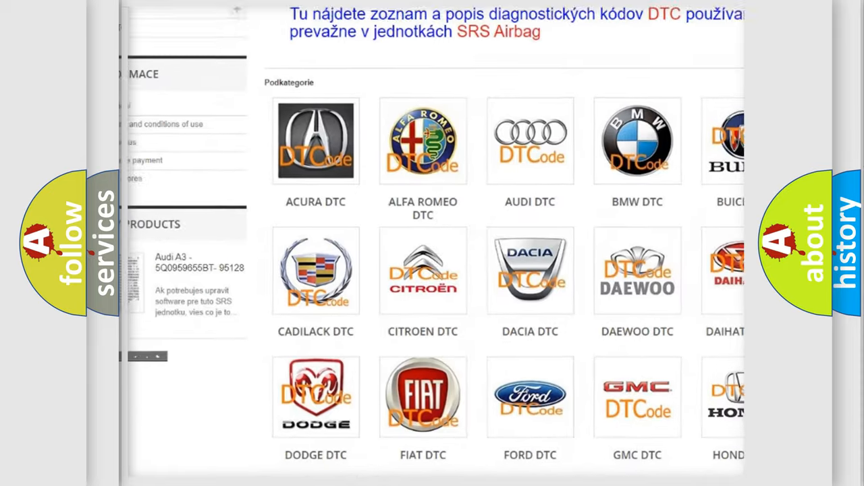